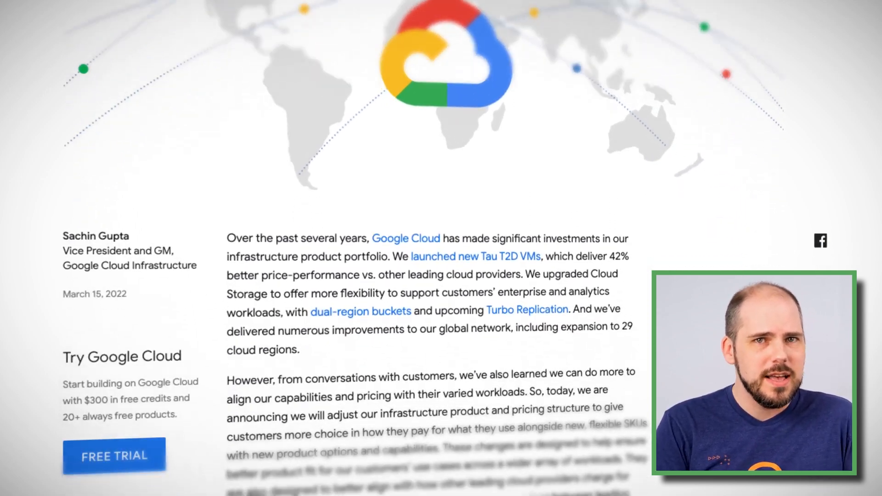
scroll(down, 3)
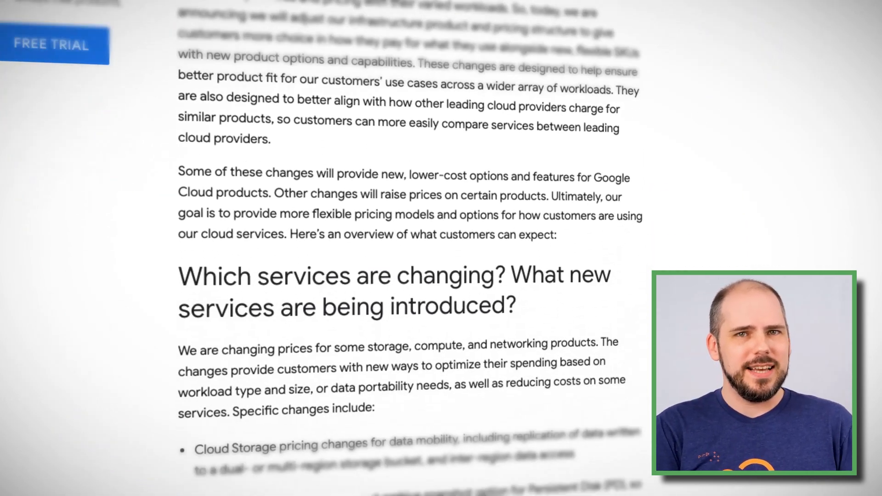
scroll(down, 3)
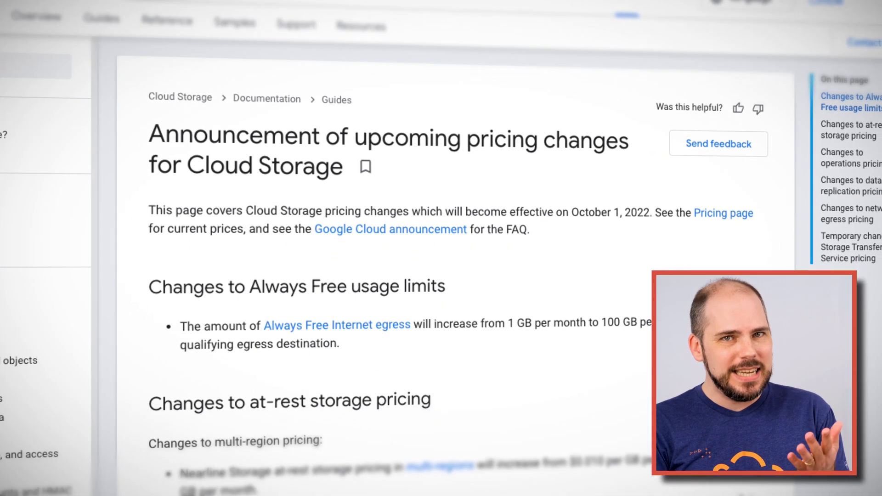
scroll(down, 3)
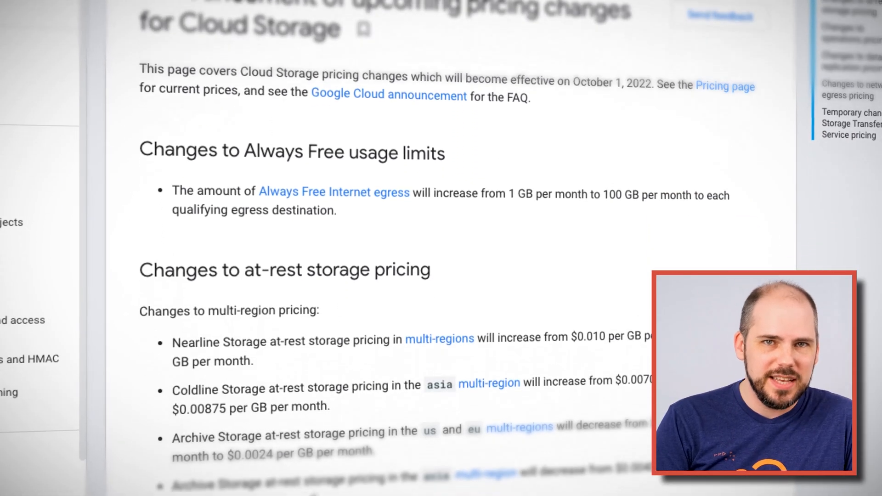
scroll(down, 3)
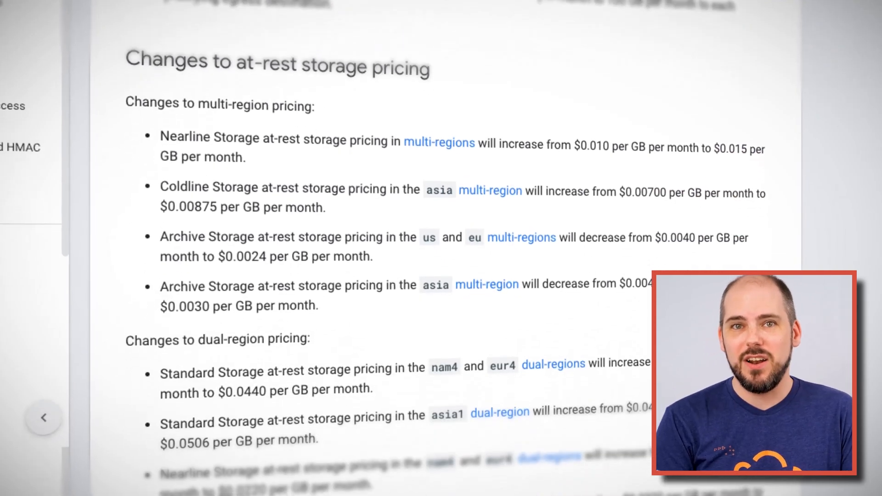
scroll(down, 3)
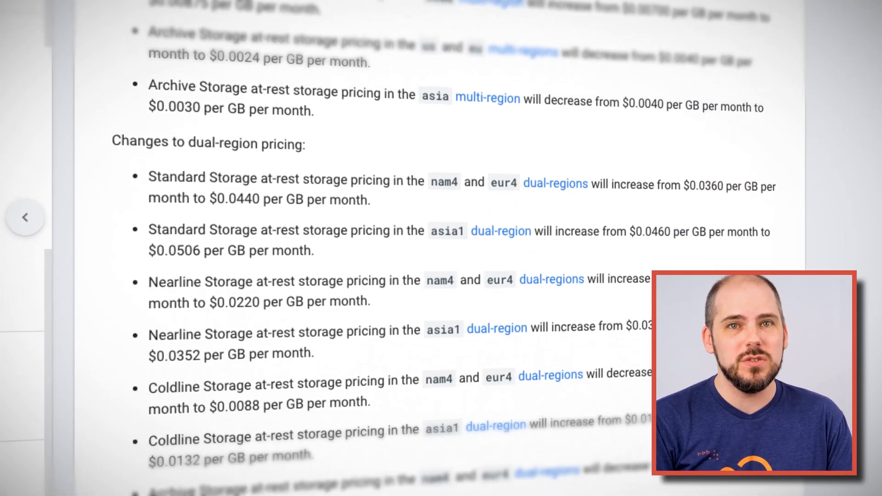
scroll(down, 3)
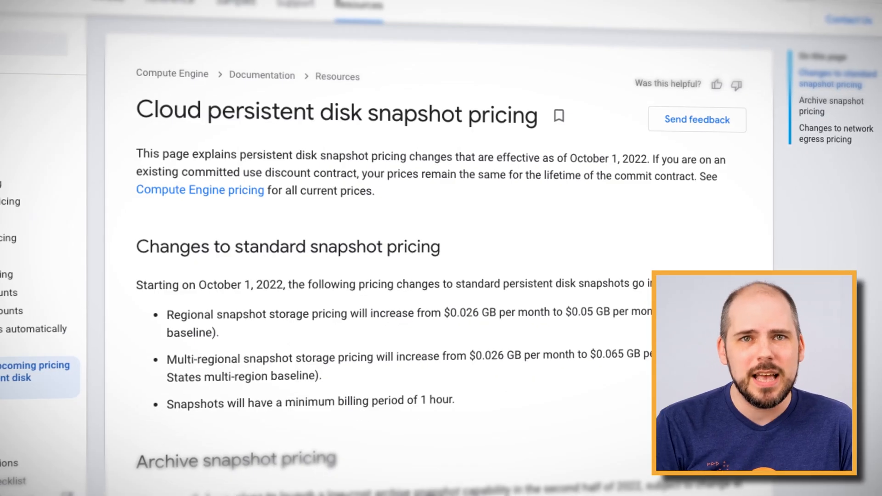
scroll(down, 3)
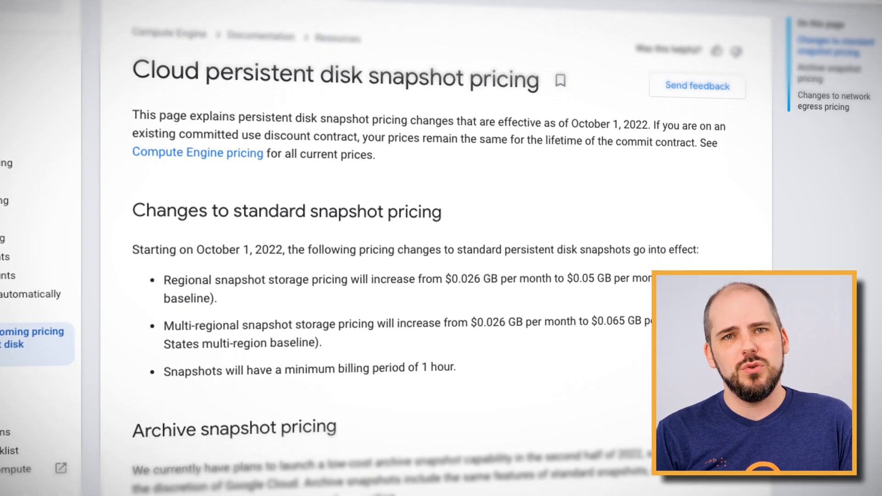
scroll(down, 3)
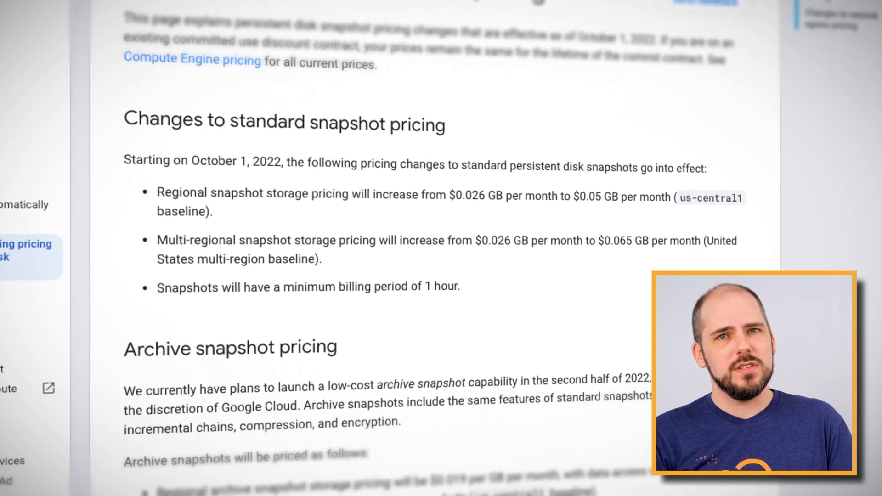
scroll(down, 3)
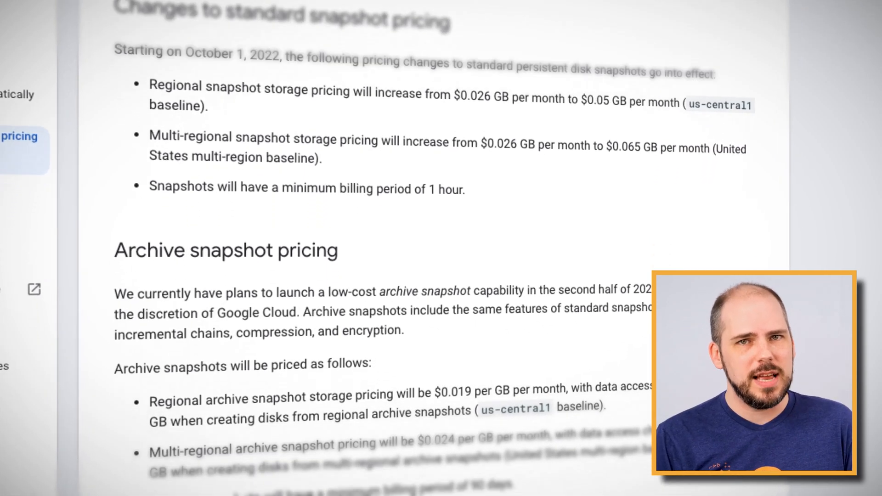
scroll(down, 3)
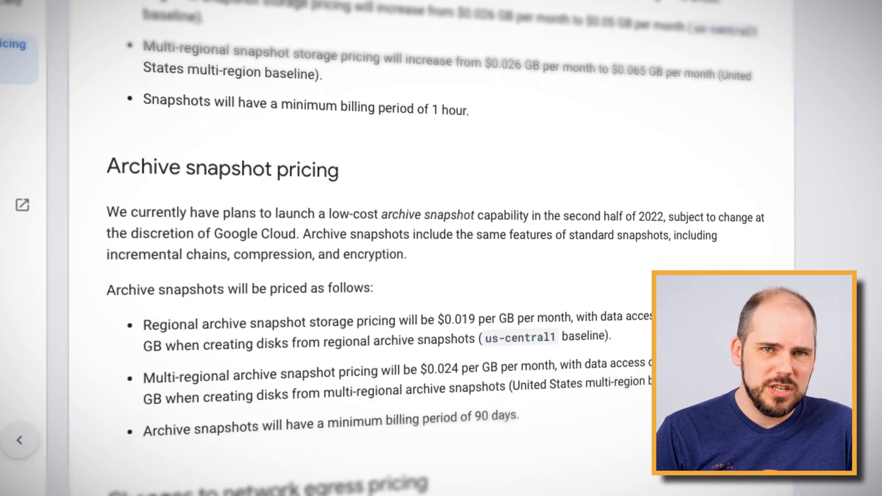
scroll(down, 3)
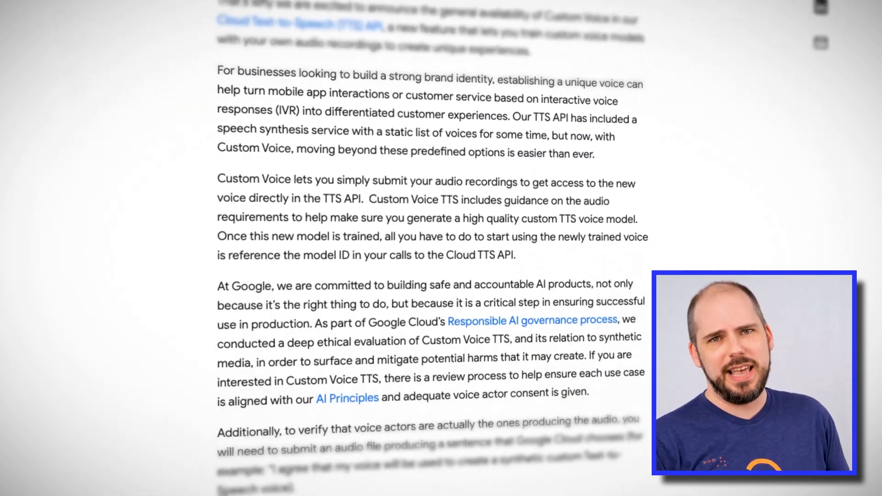
scroll(down, 3)
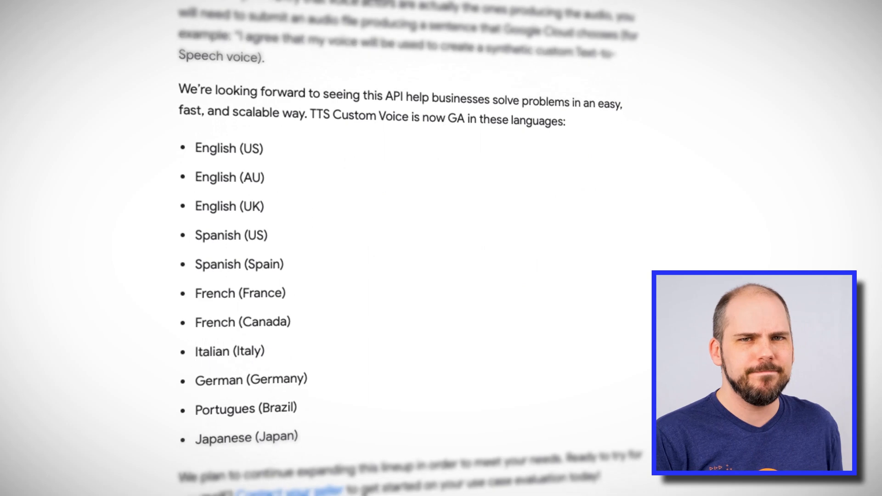
scroll(down, 3)
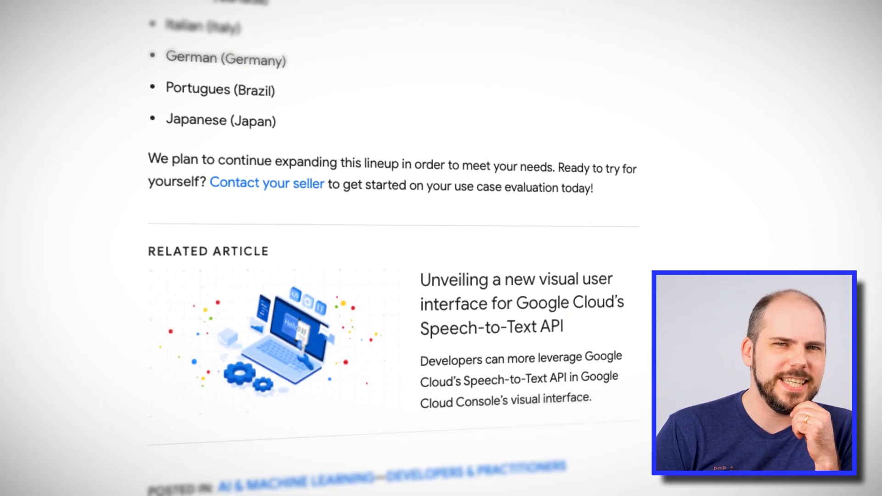
scroll(down, 3)
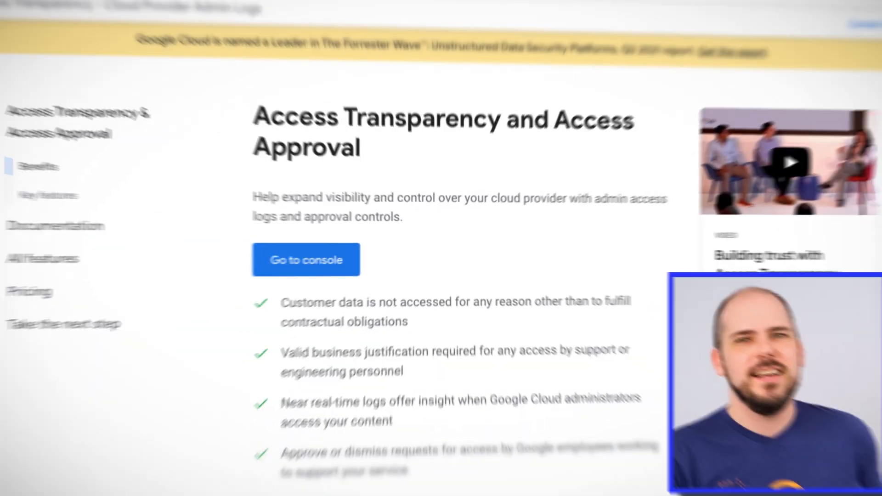
scroll(down, 3)
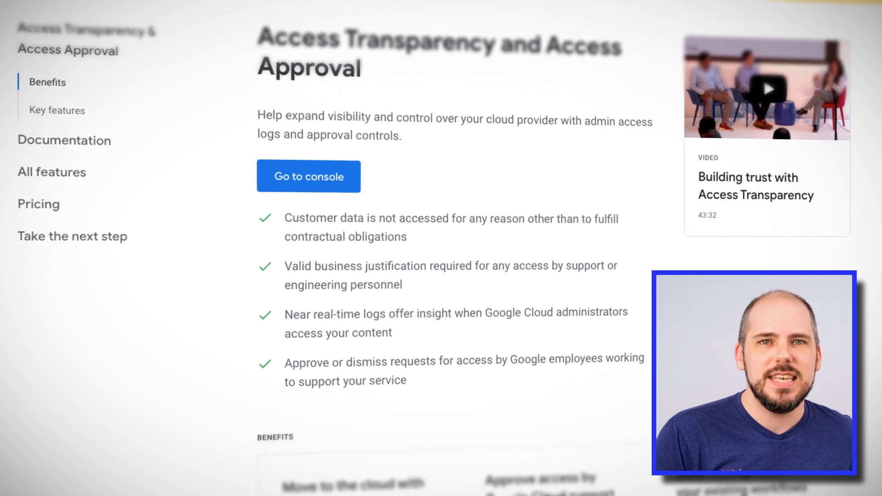
scroll(down, 3)
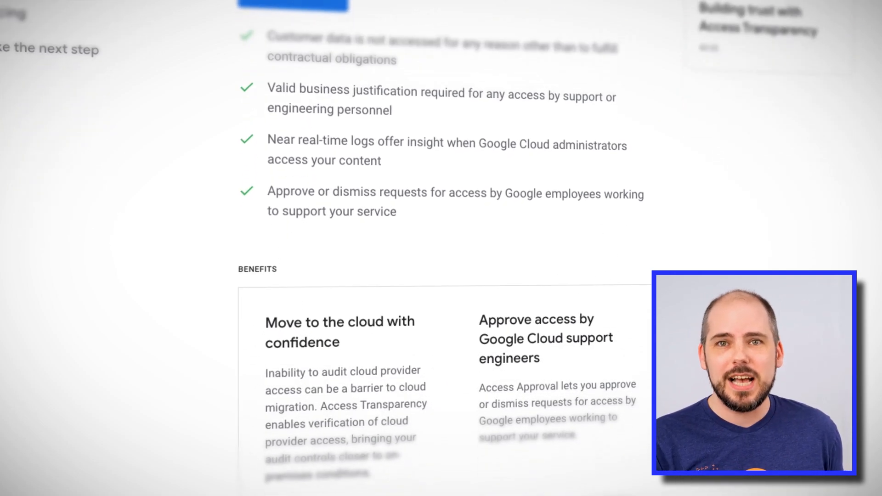
scroll(down, 3)
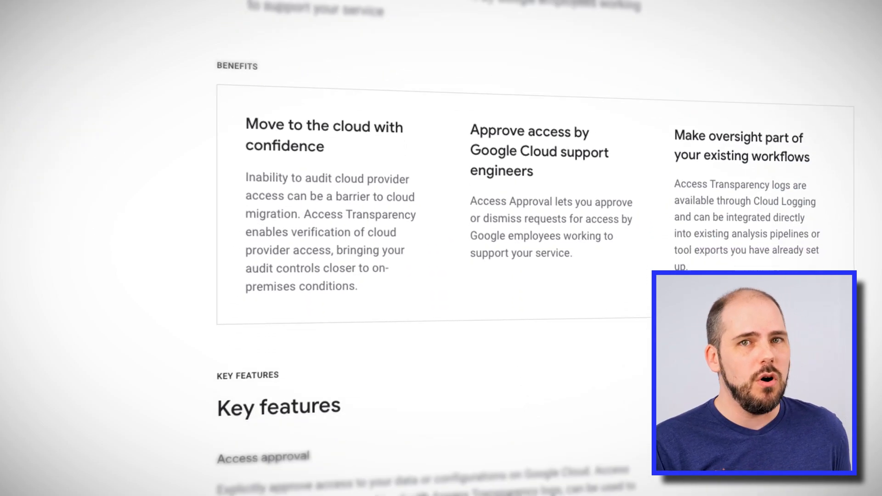
scroll(down, 3)
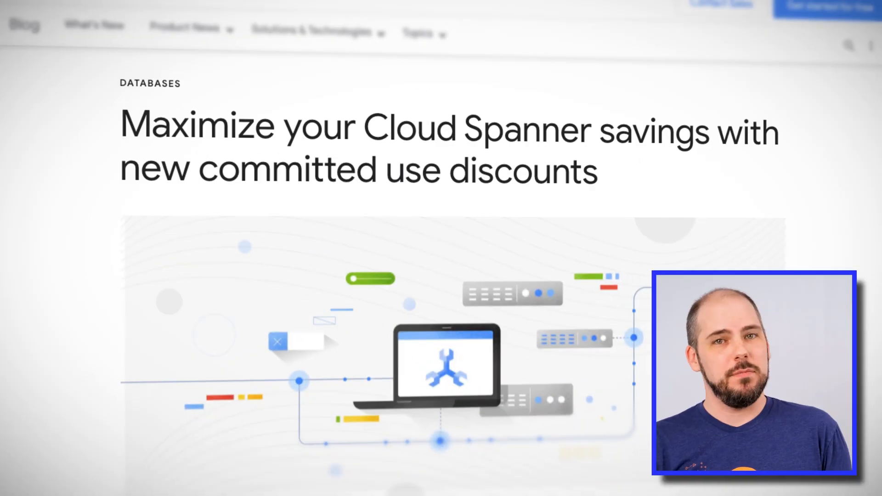
scroll(down, 3)
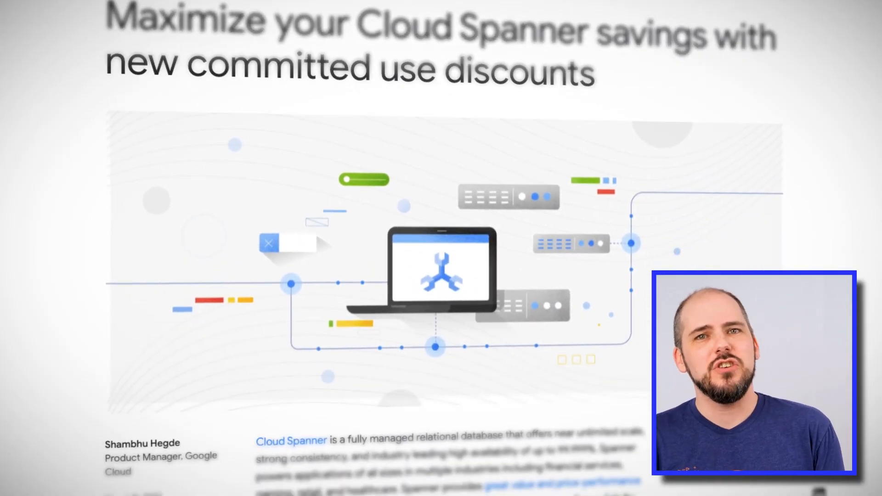
scroll(down, 3)
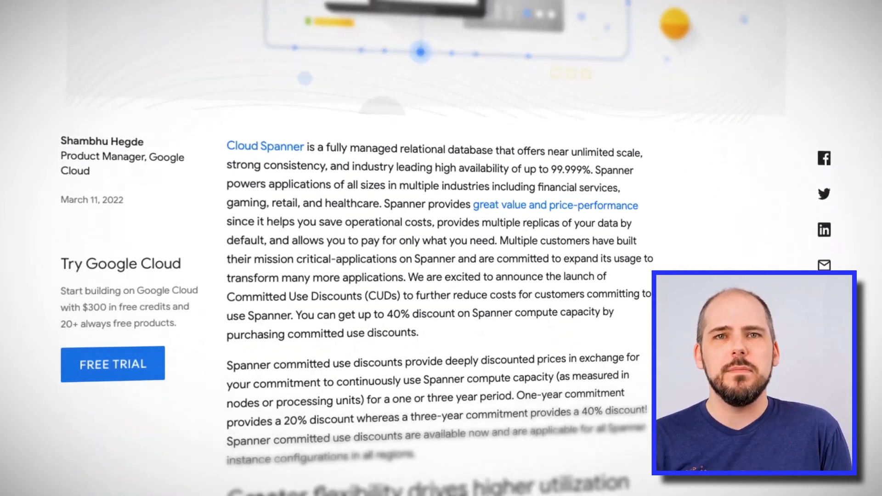
scroll(down, 3)
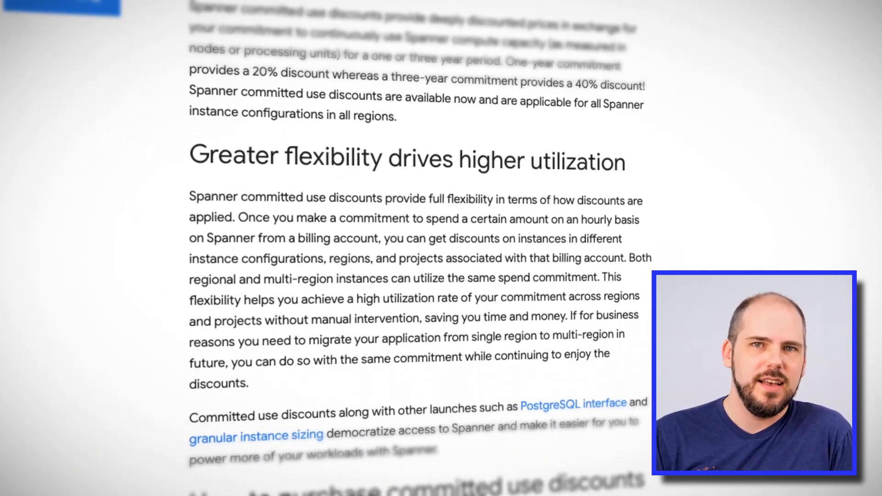
scroll(down, 3)
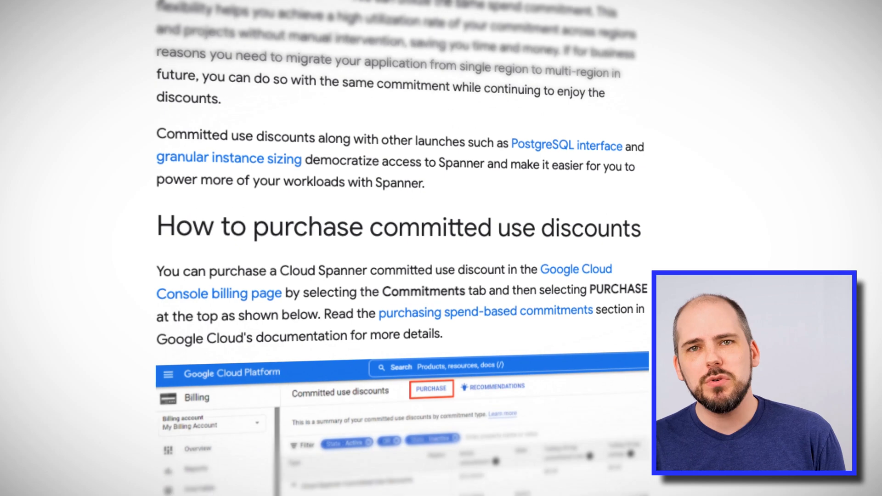
scroll(down, 3)
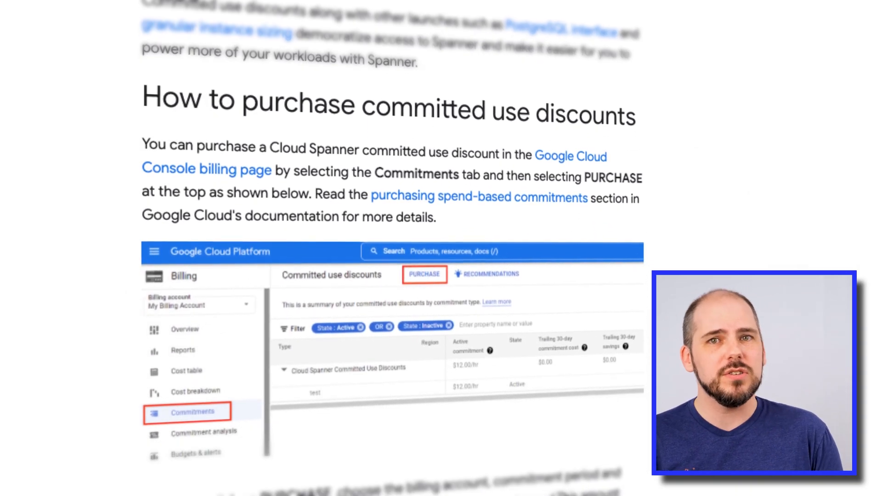